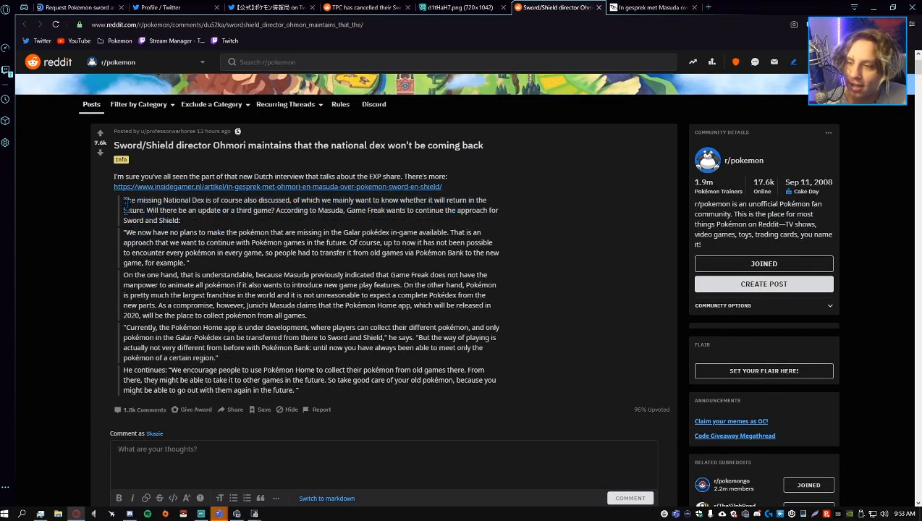
- Highlight phrases in the interview quote about every Pokémon and Pokémon Home
drag(125, 200, 188, 200)
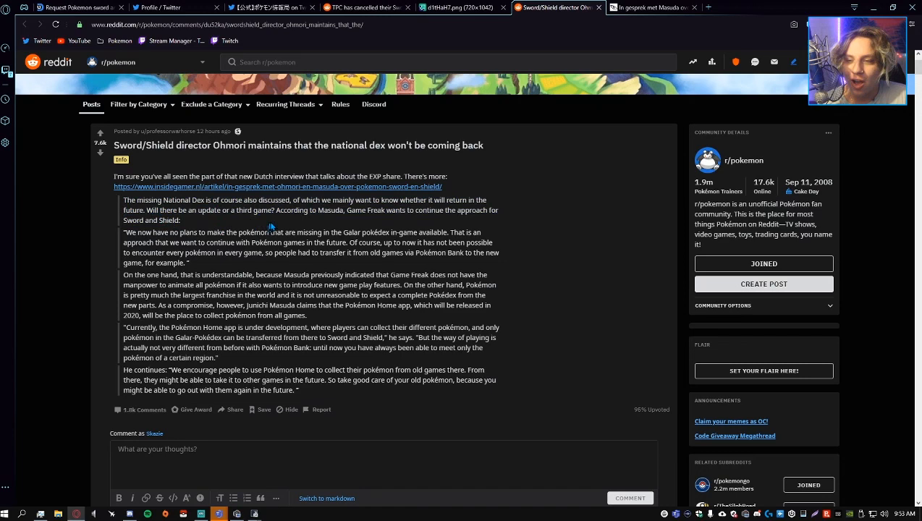
drag(298, 200, 372, 210)
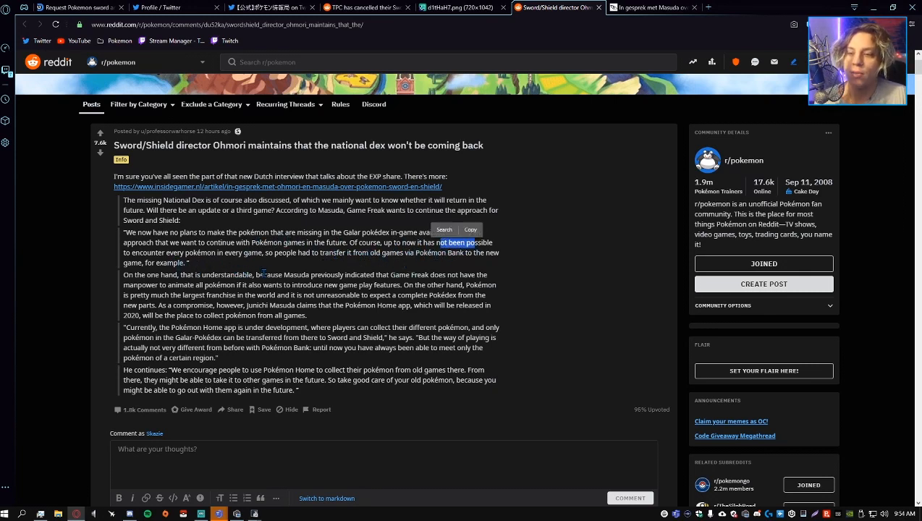
drag(442, 243, 188, 262)
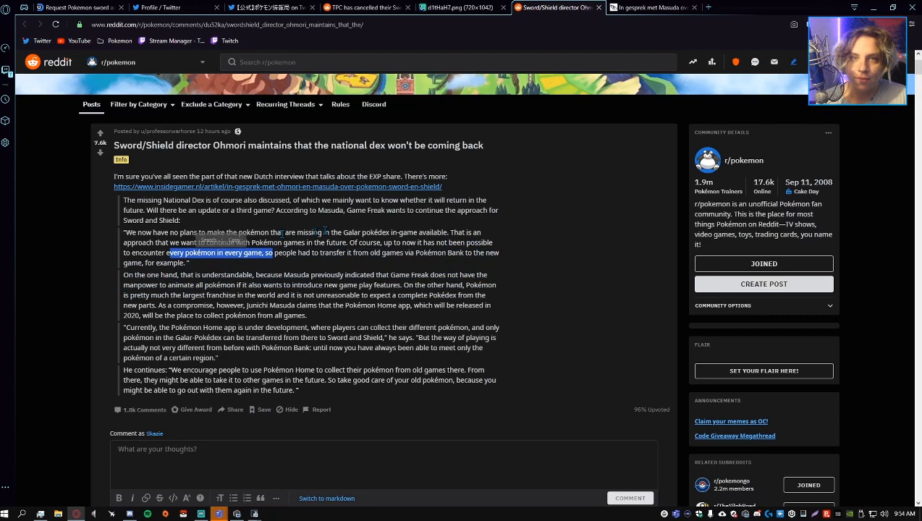
scroll(down, 3)
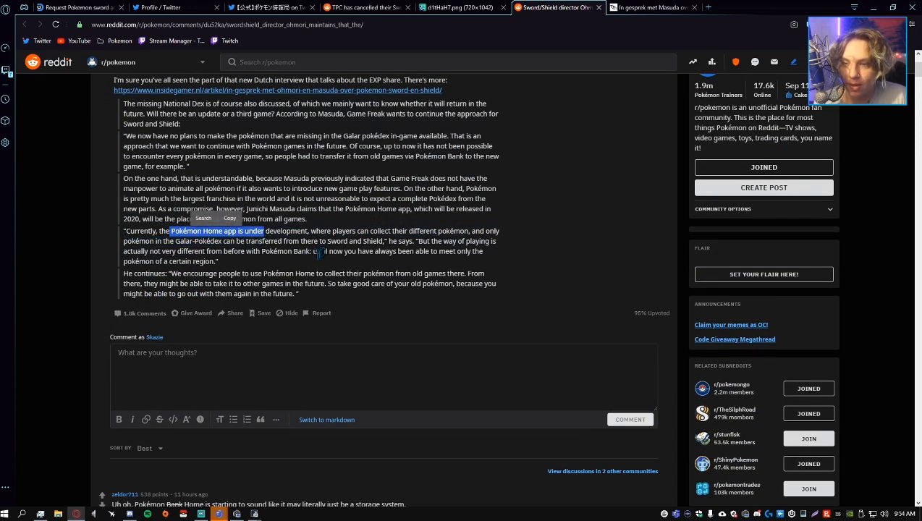
drag(264, 231, 327, 241)
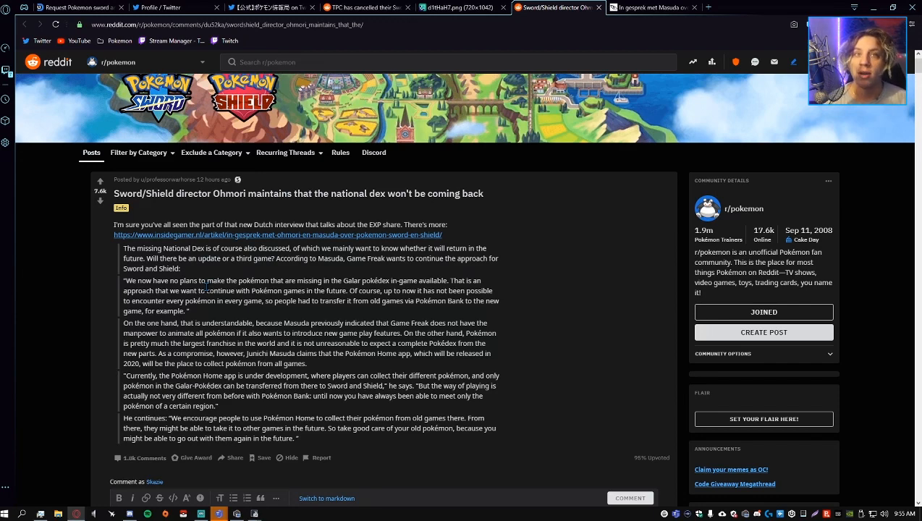
scroll(down, 3)
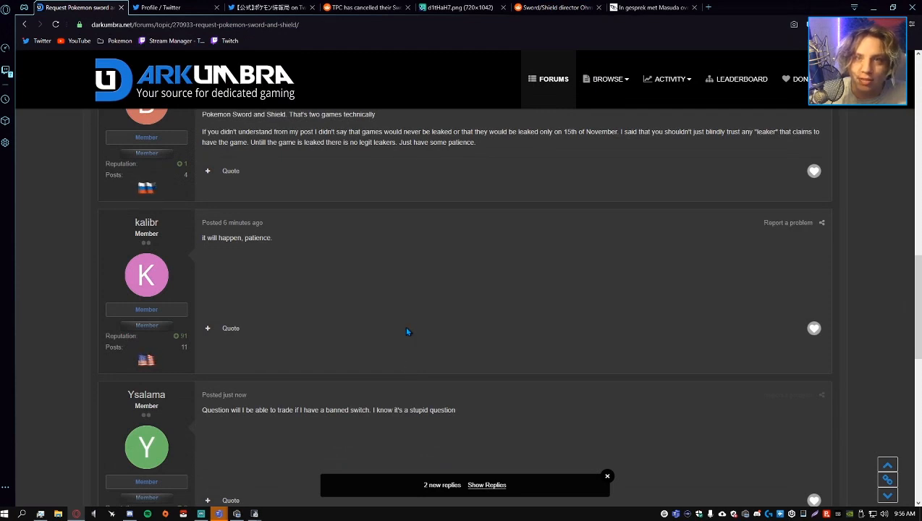
mouse_move(152, 90)
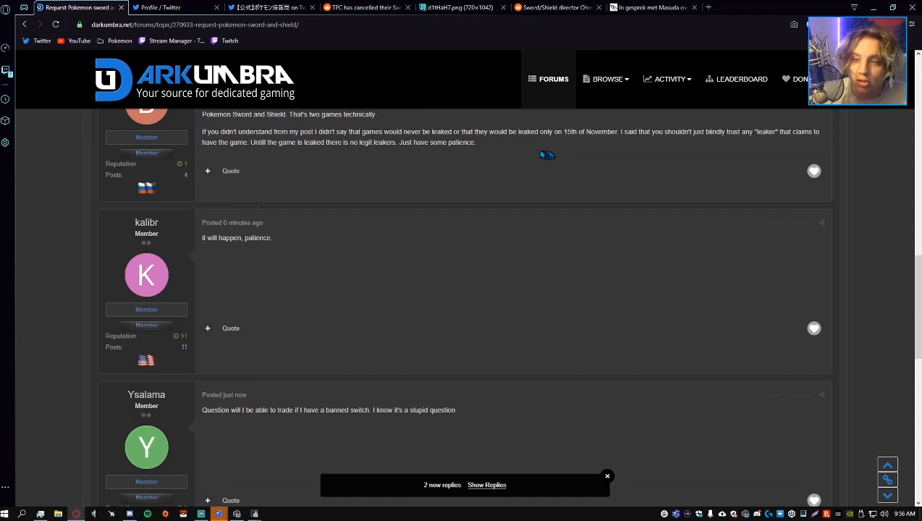
- Scroll through the remaining thread replies and load the next page
scroll(down, 3)
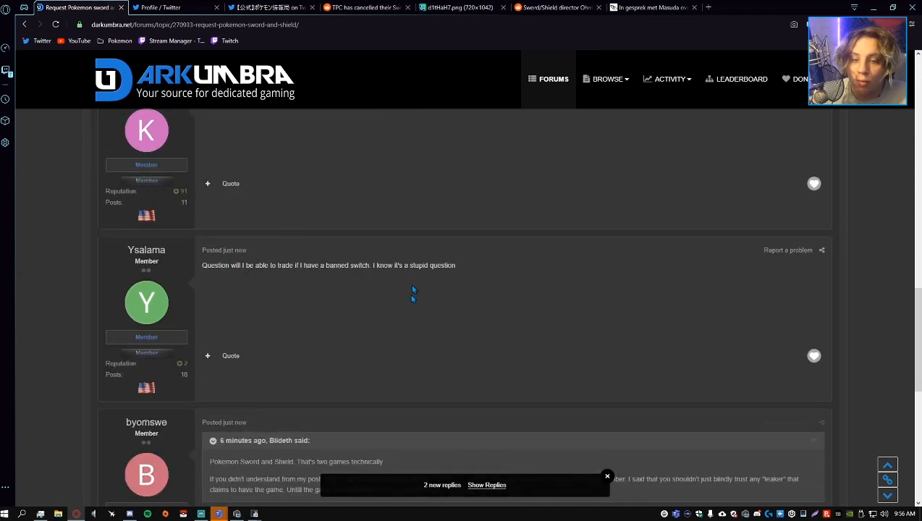
scroll(down, 3)
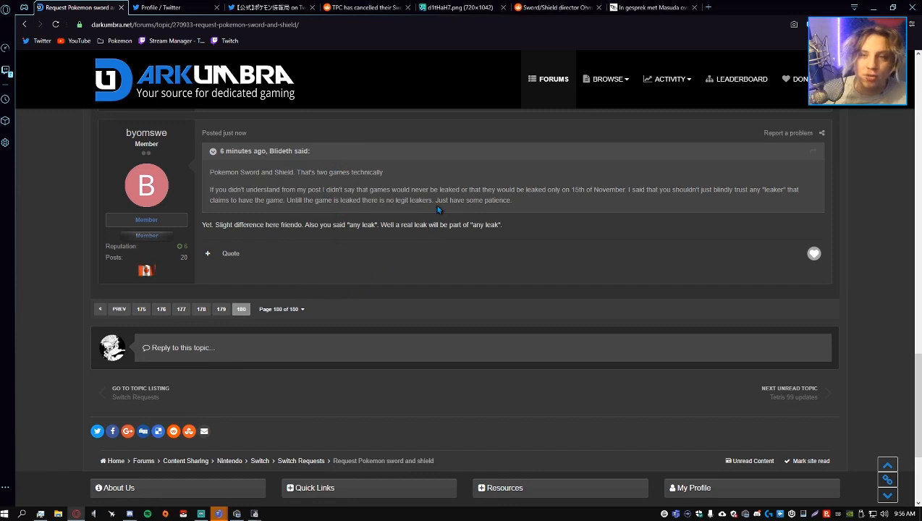
mouse_move(455, 219)
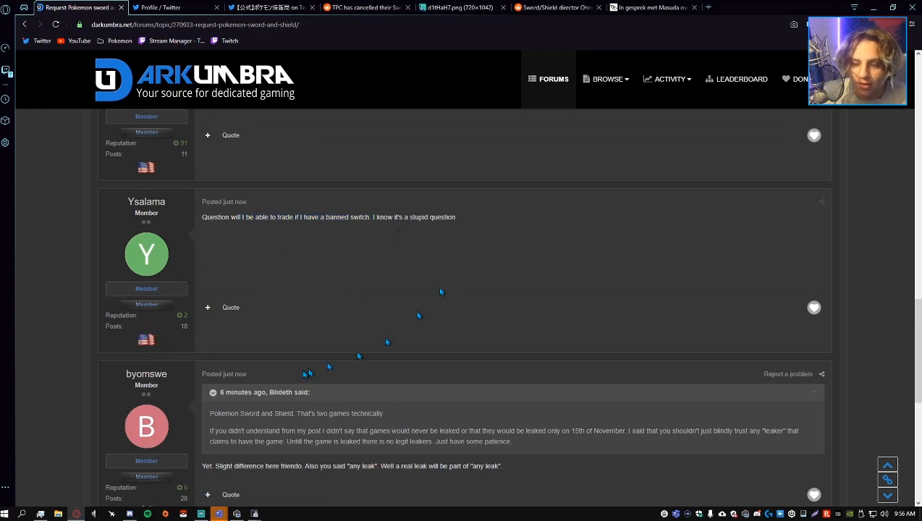
scroll(up, 3)
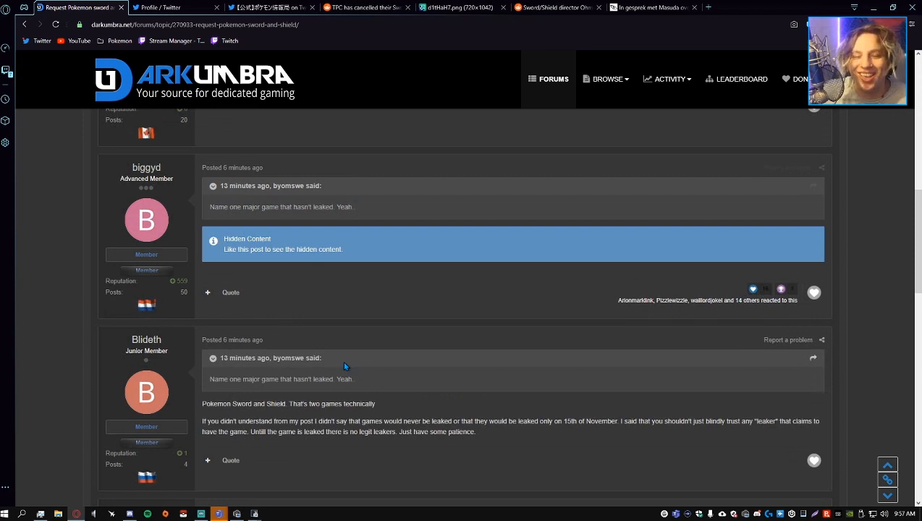
mouse_move(448, 340)
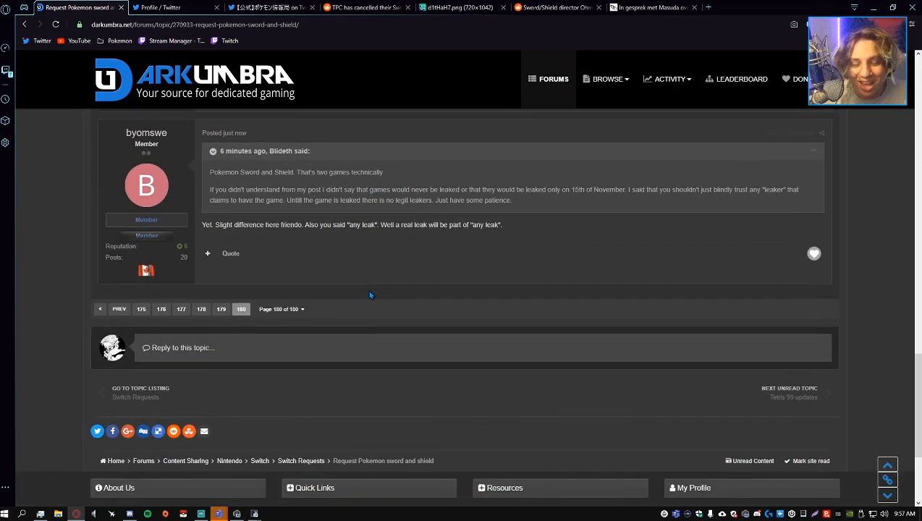
mouse_move(260, 204)
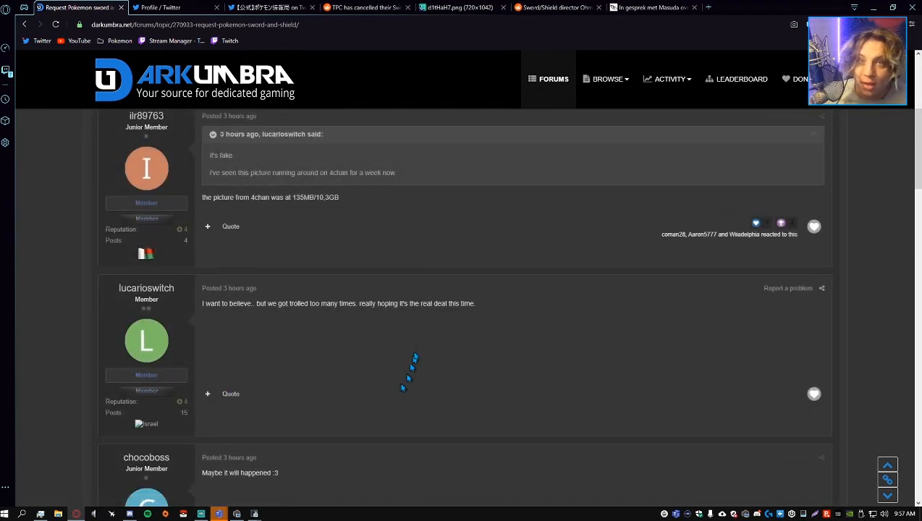
scroll(down, 3)
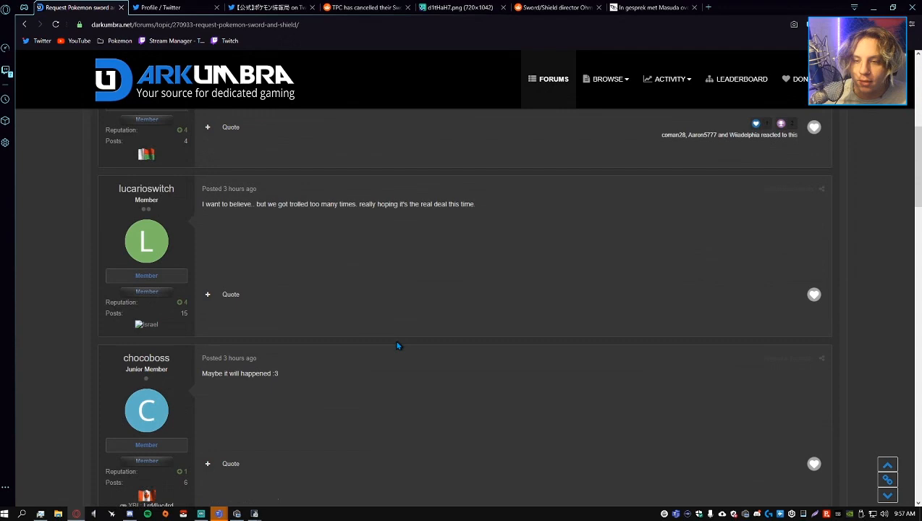
scroll(down, 3)
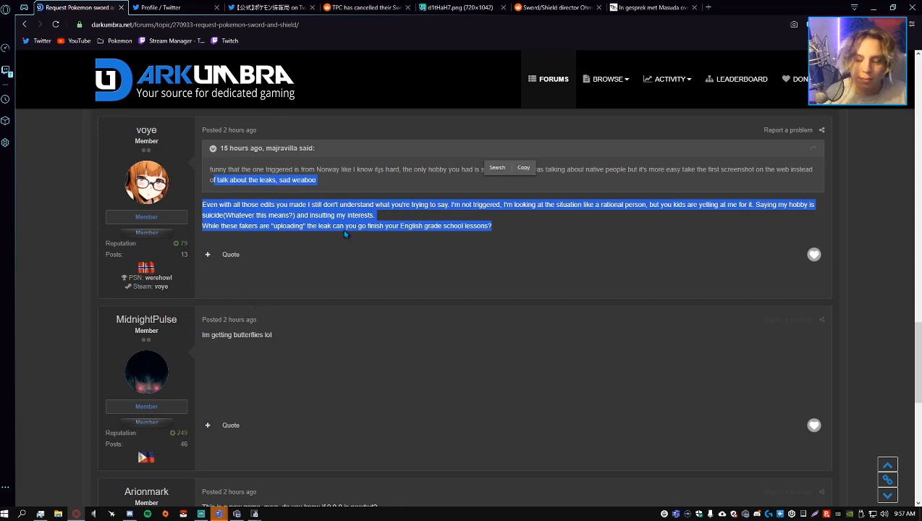
scroll(down, 3)
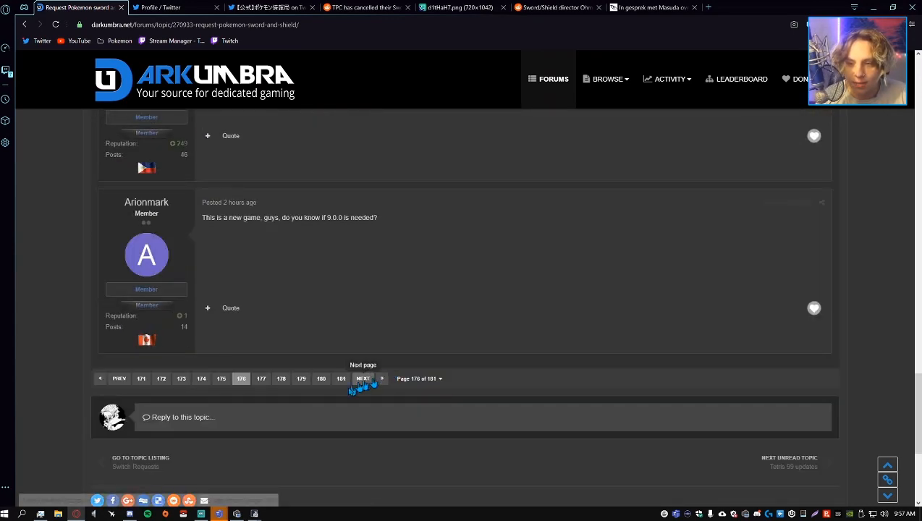
click(362, 369)
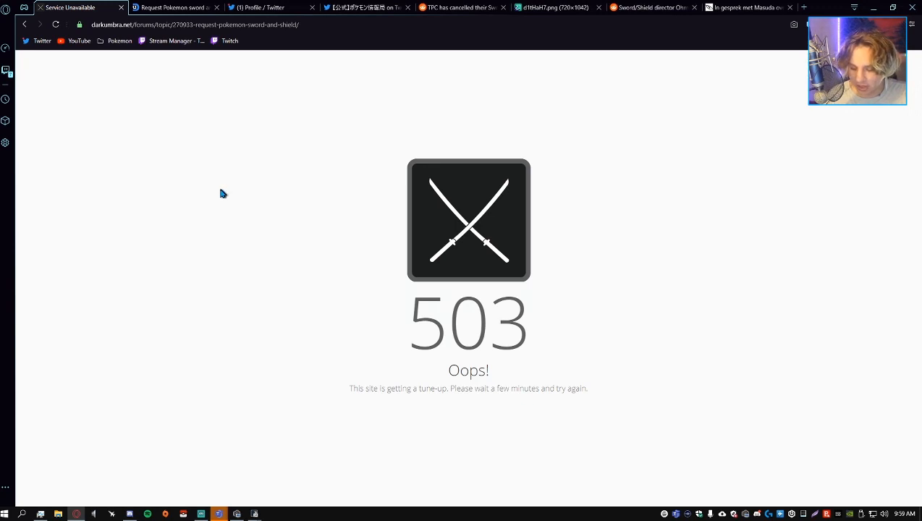
mouse_move(228, 121)
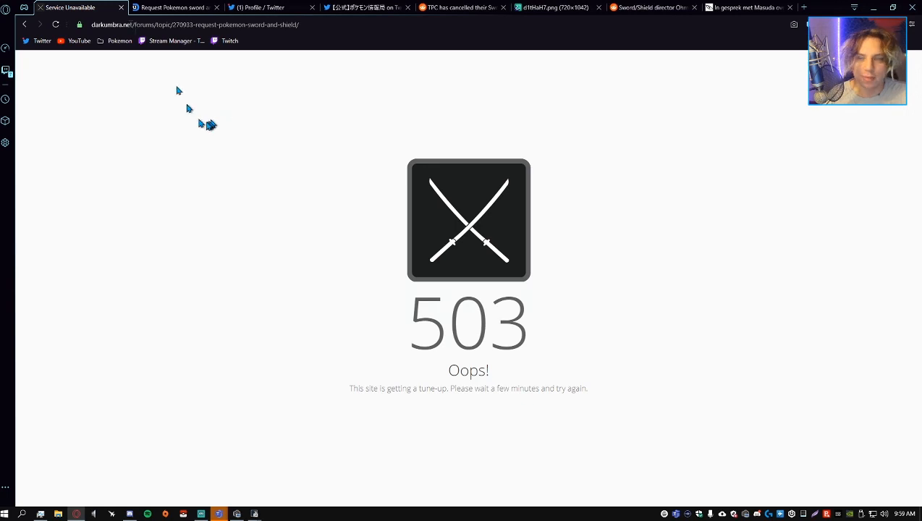
click(260, 7)
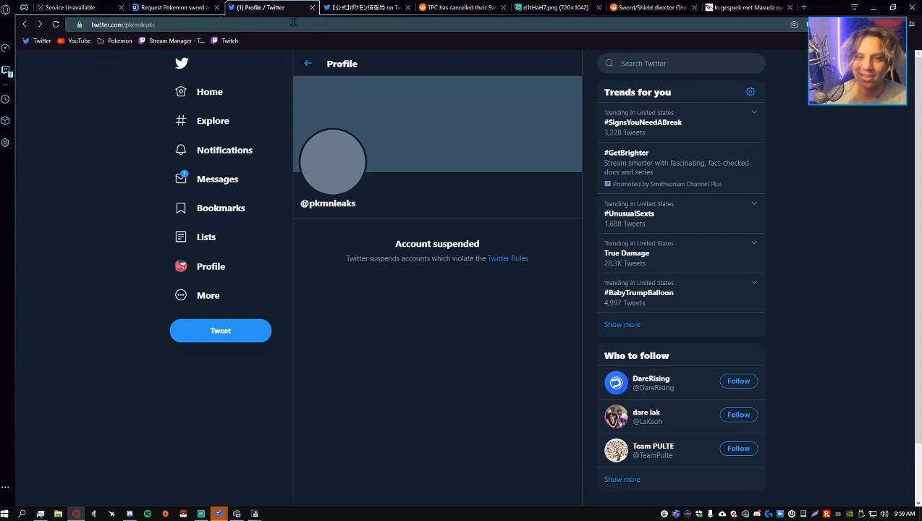
mouse_move(355, 179)
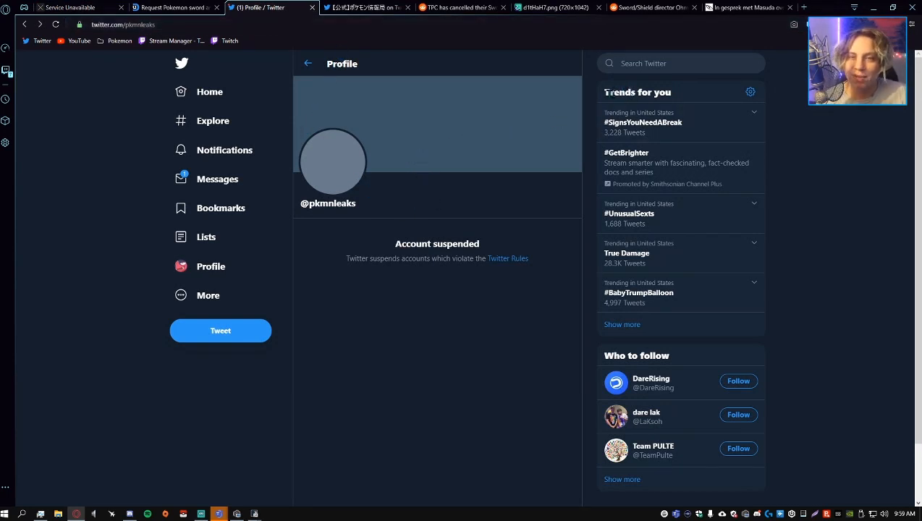
mouse_move(548, 108)
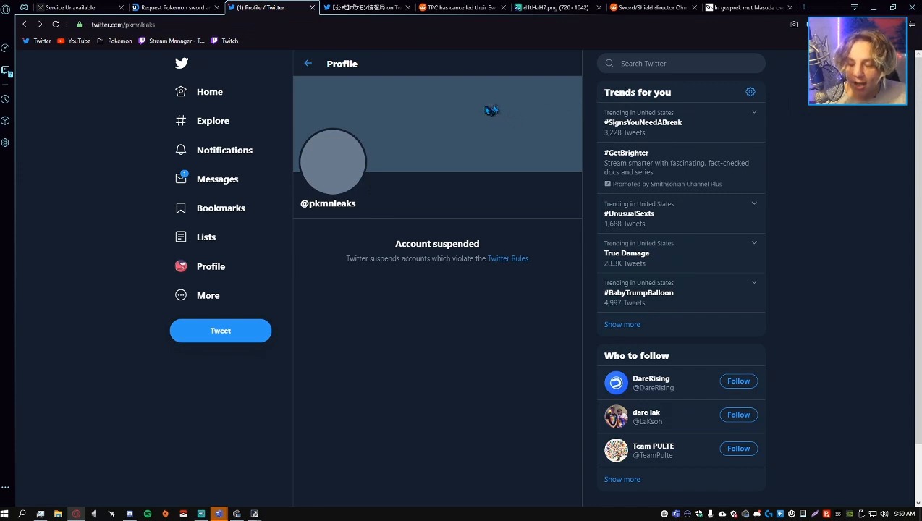
mouse_move(548, 86)
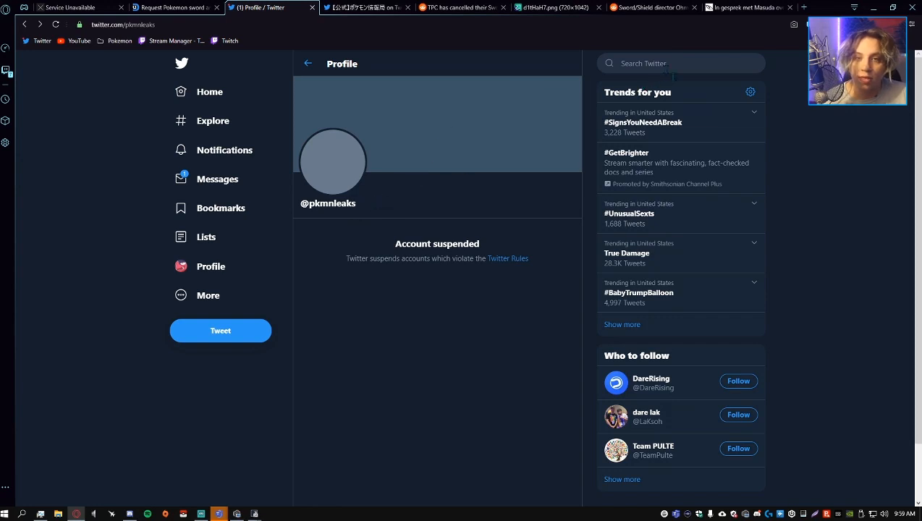
- Show recent Twitter searches, then view the d1tHaH7.png imgur screenshot of US trends
click(680, 63)
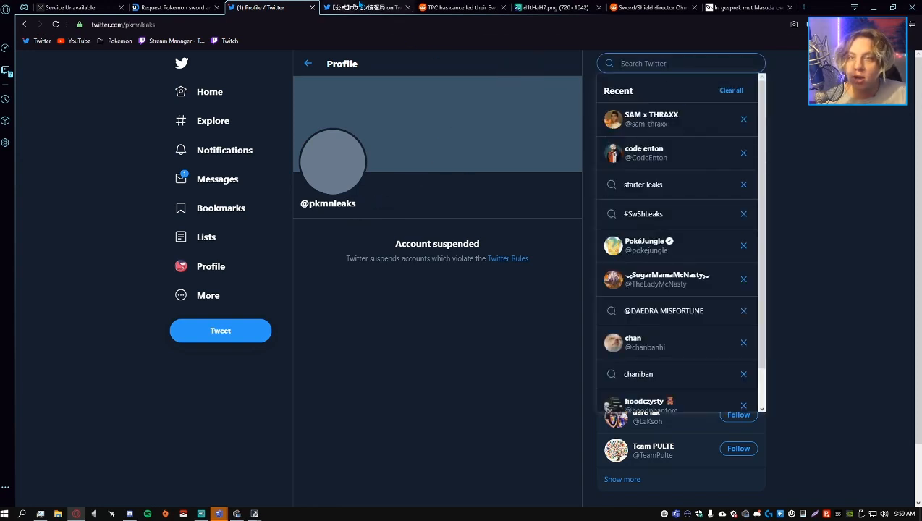
click(366, 7)
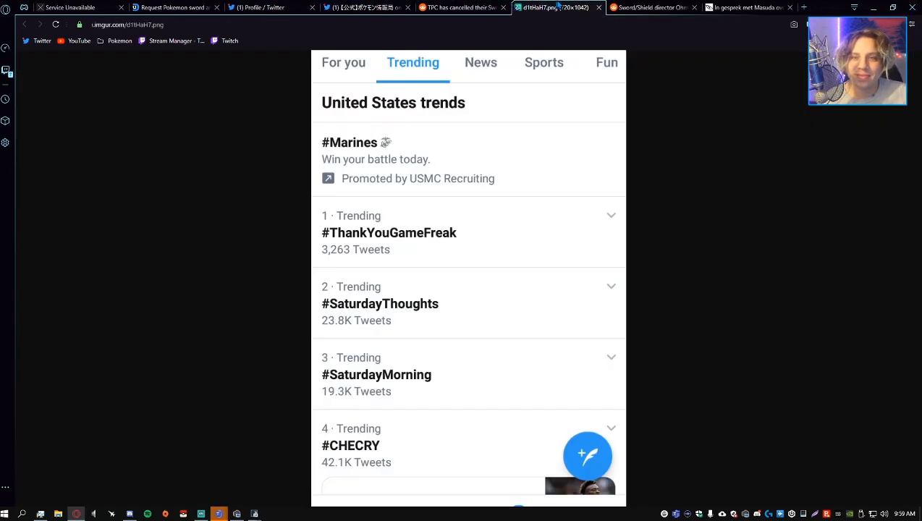
mouse_move(471, 261)
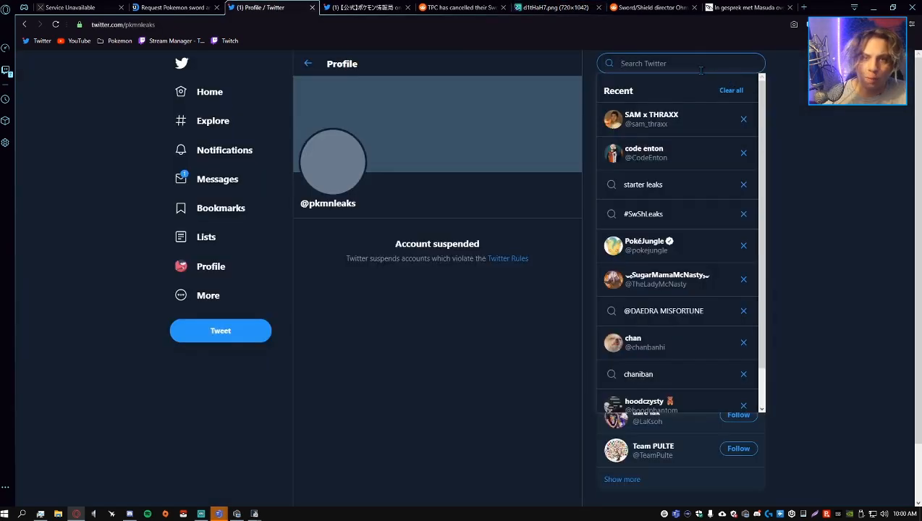
- Search #thankyougamefreak, browse the Top results, then view the official Pokémon Wild Area tweet
text(#thank you)
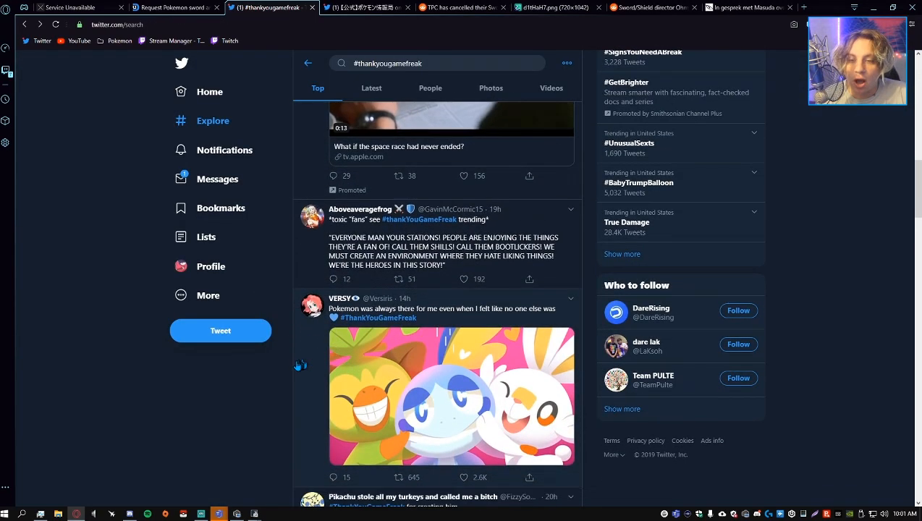
scroll(down, 3)
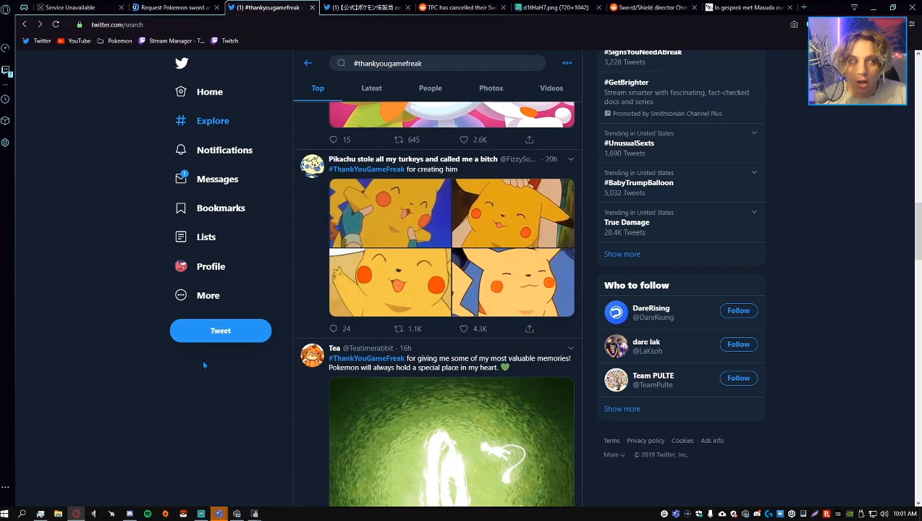
scroll(down, 3)
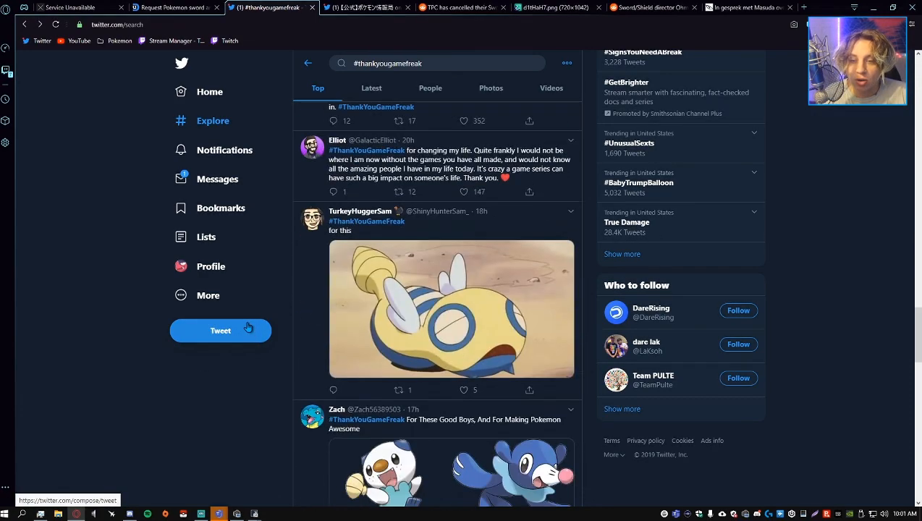
scroll(down, 3)
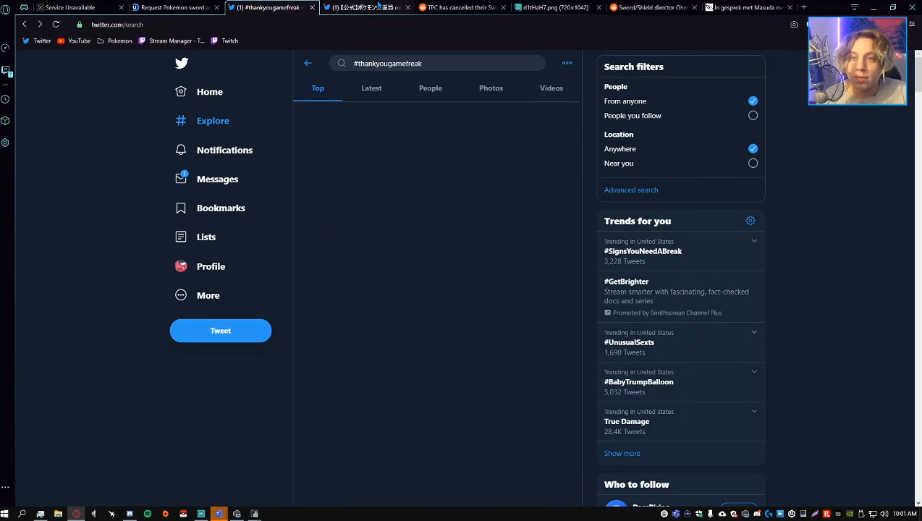
click(367, 7)
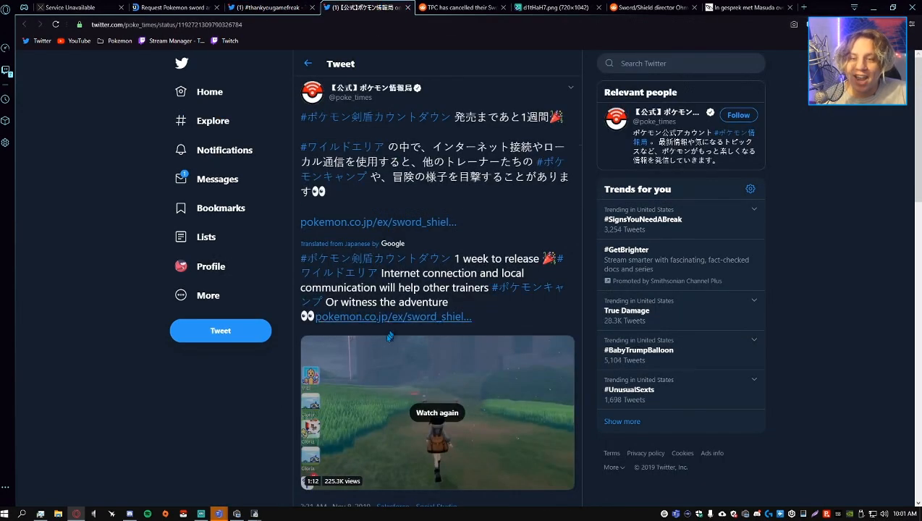
mouse_move(242, 363)
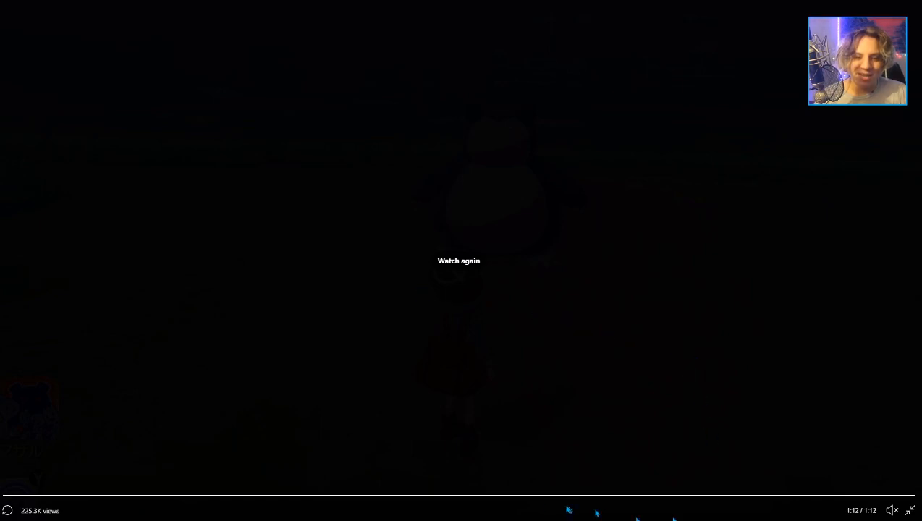
- Exit full screen, replay the Wild Area clip, then view the Reddit Skytree cancellation post
click(458, 261)
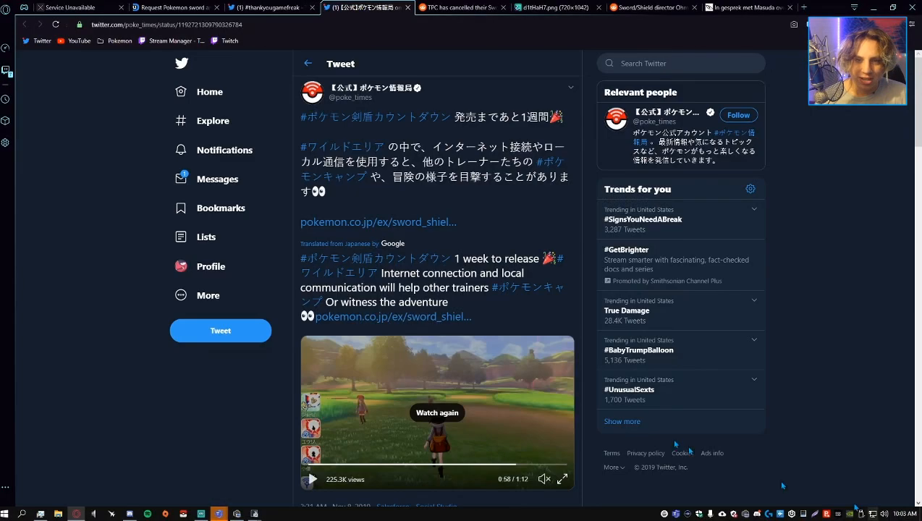
scroll(down, 3)
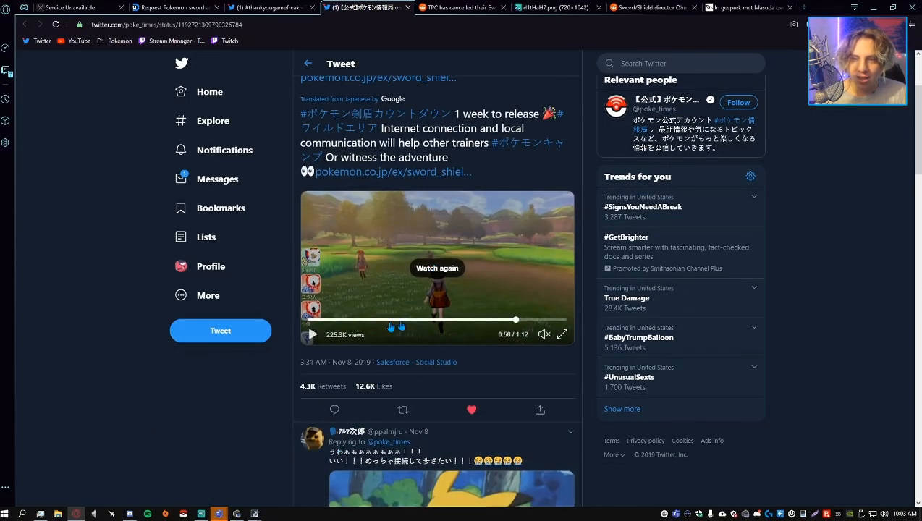
click(437, 268)
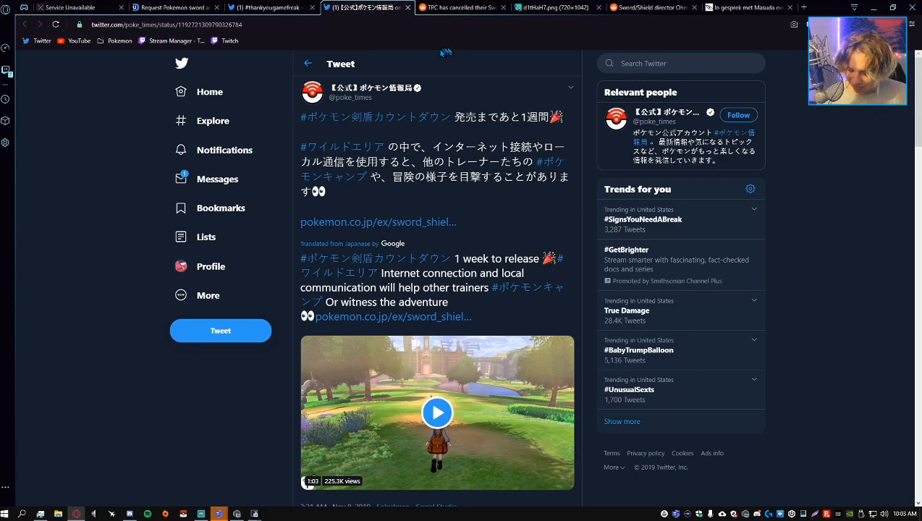
click(461, 7)
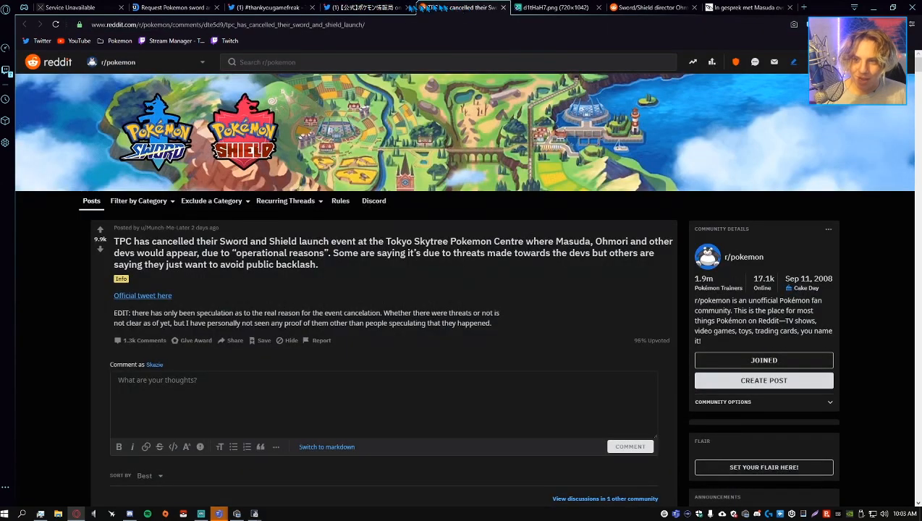
- Highlight the post's EDIT paragraph about Skytree speculation, then return to the DarkUmbra thread
drag(116, 240, 317, 264)
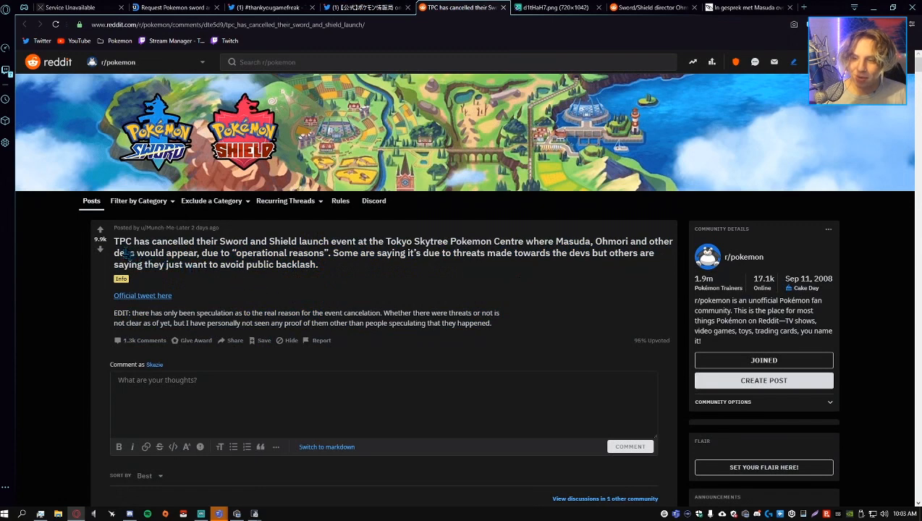
drag(151, 240, 295, 255)
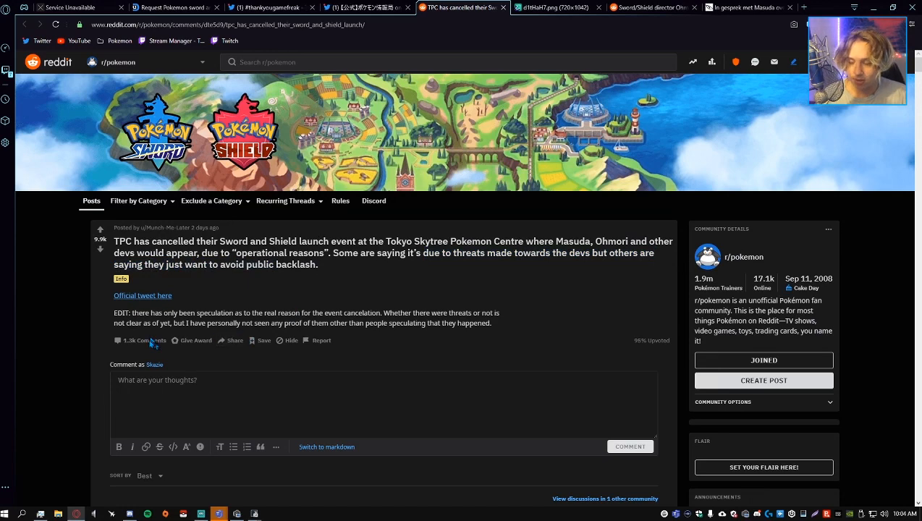
drag(133, 312, 214, 323)
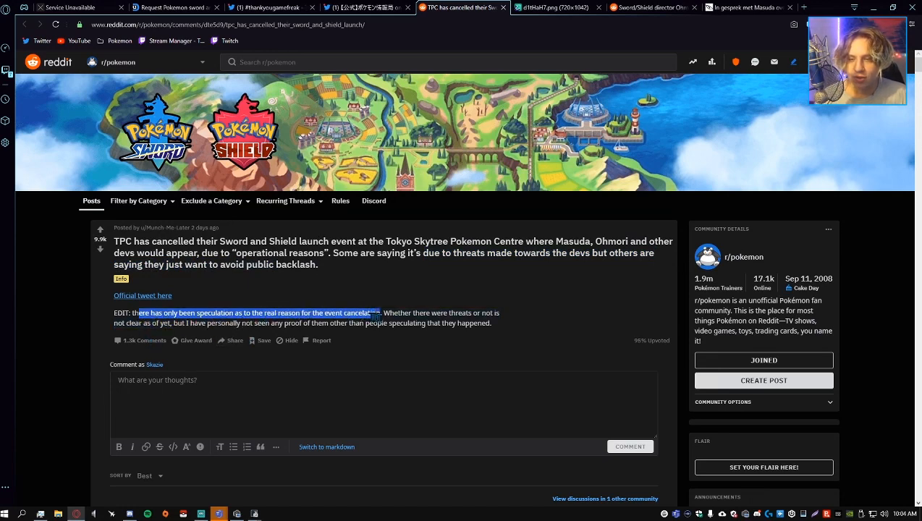
drag(380, 313, 210, 323)
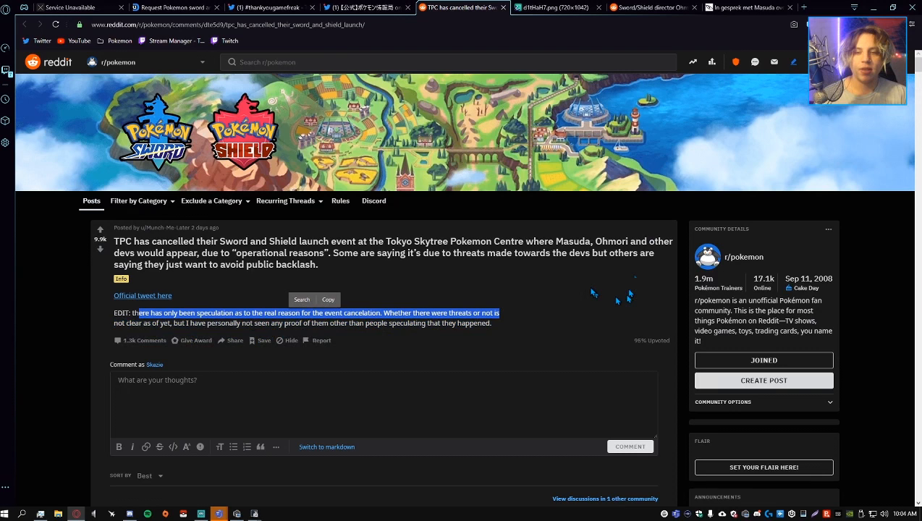
mouse_move(592, 292)
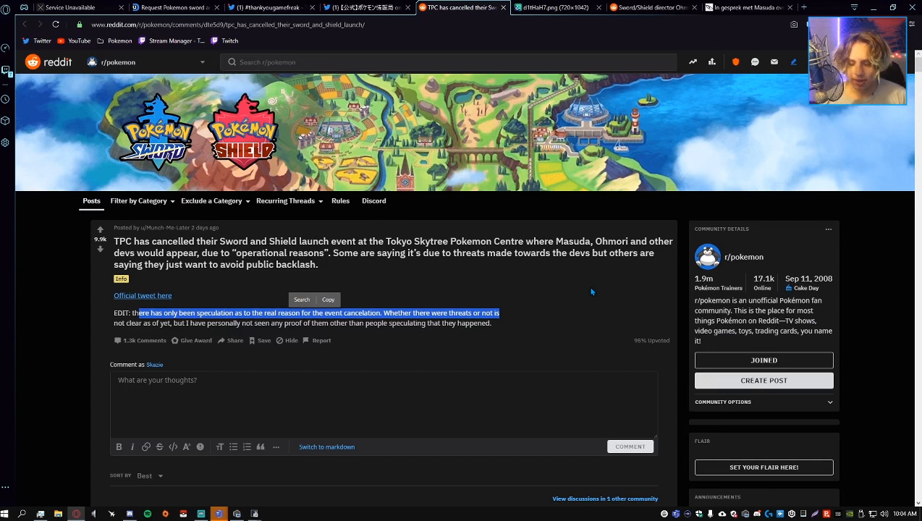
mouse_move(586, 291)
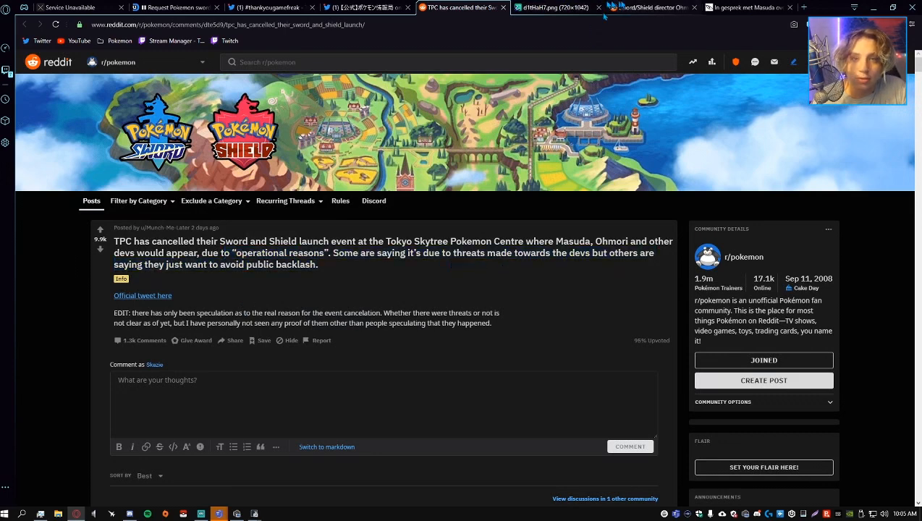
click(174, 7)
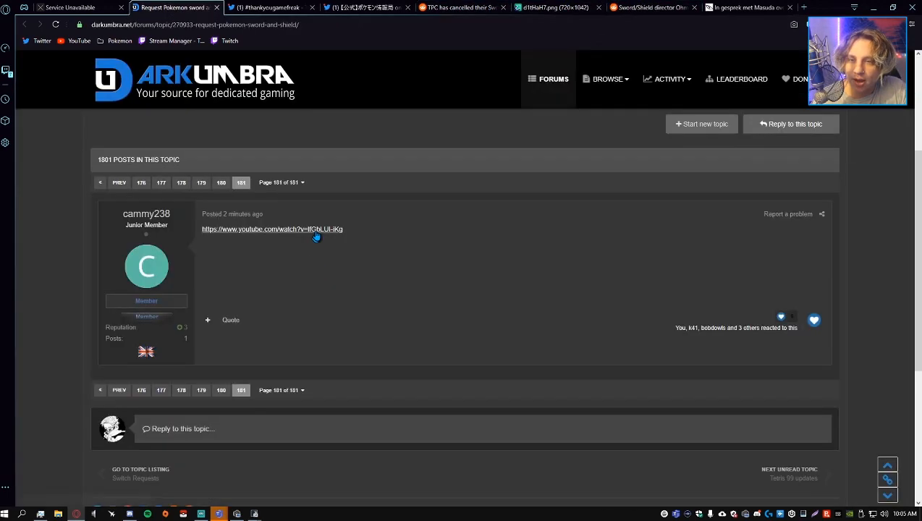
- Open the youtube.com livestream link in the newest reply on page 181
click(271, 229)
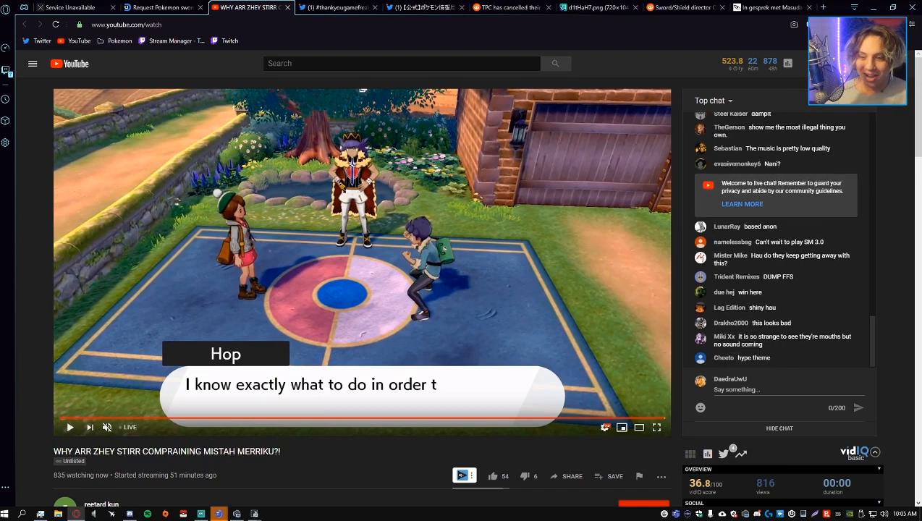
scroll(down, 3)
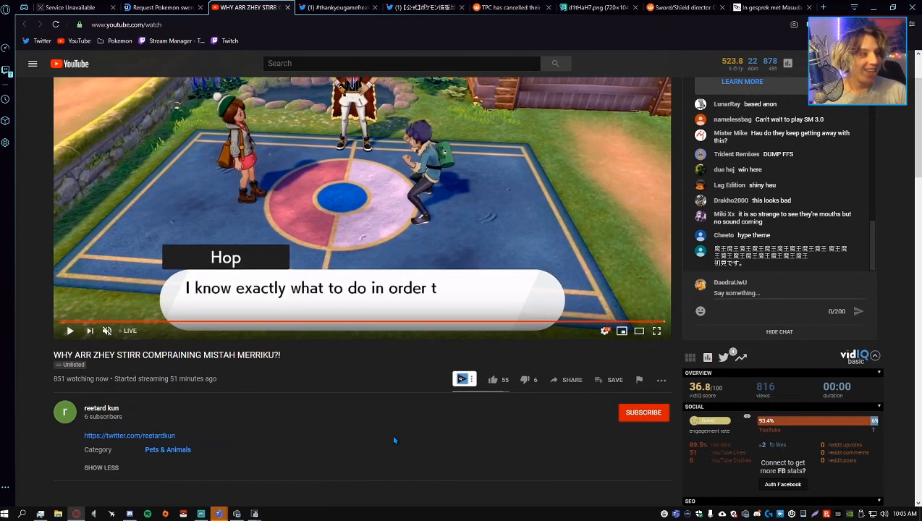
scroll(down, 3)
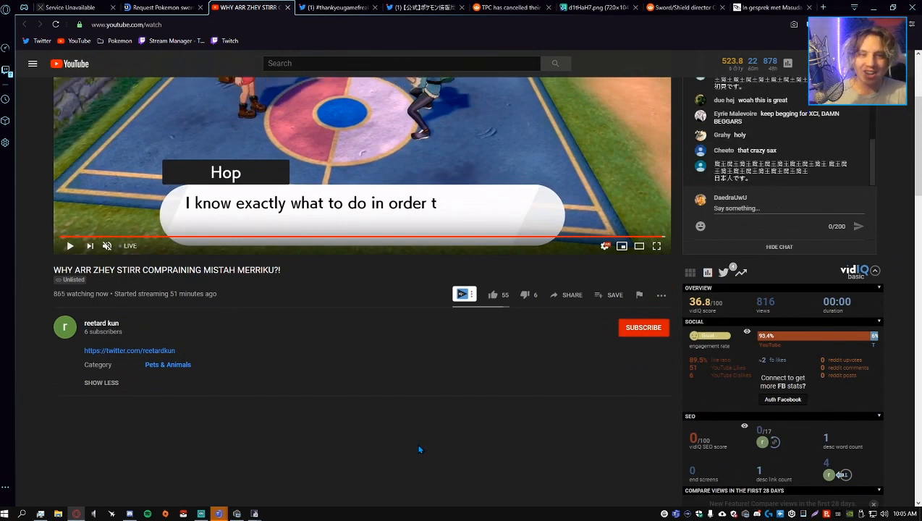
scroll(down, 3)
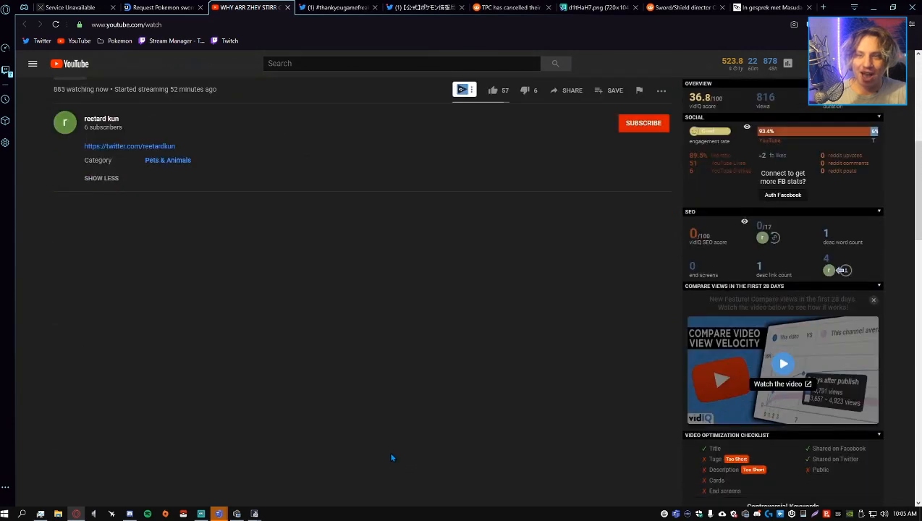
mouse_move(321, 460)
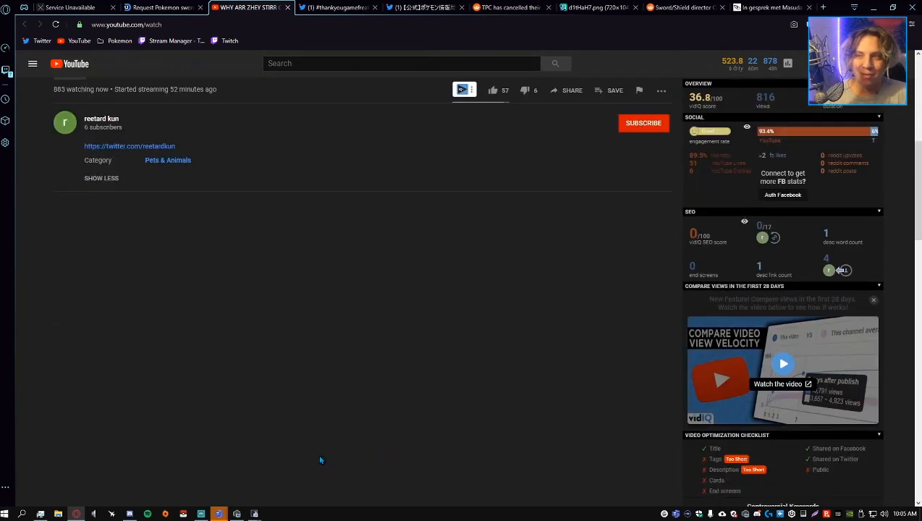
mouse_move(309, 443)
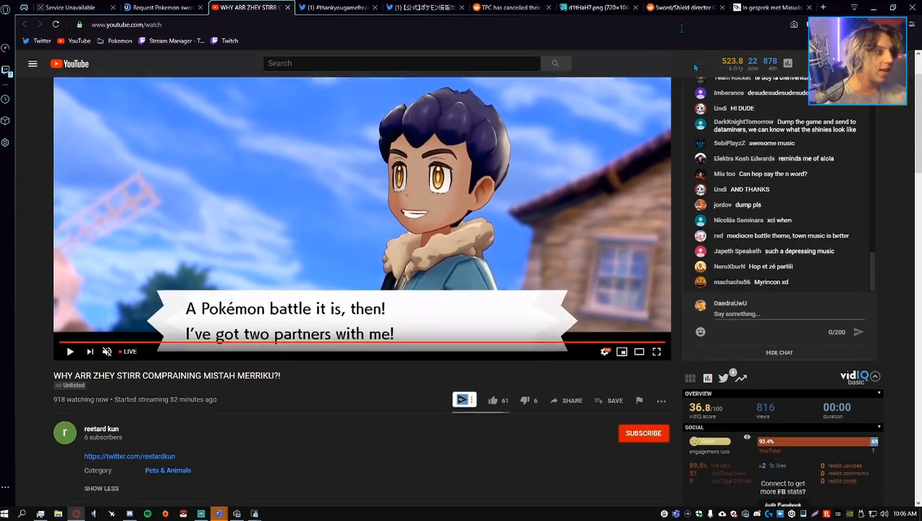
scroll(down, 3)
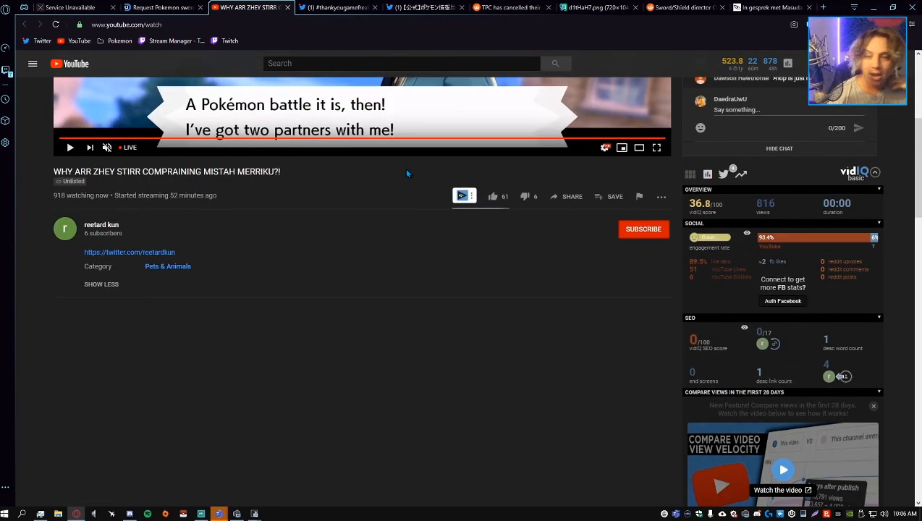